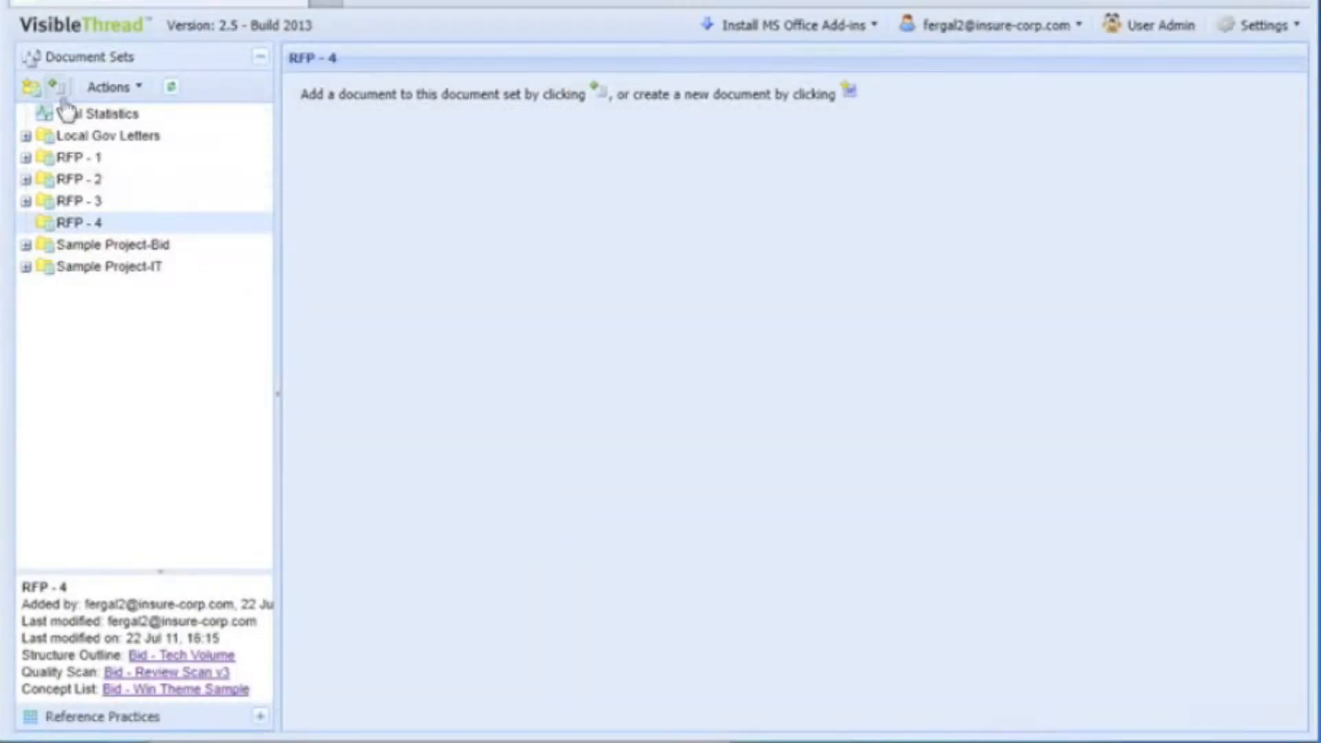
mouse_move(57, 88)
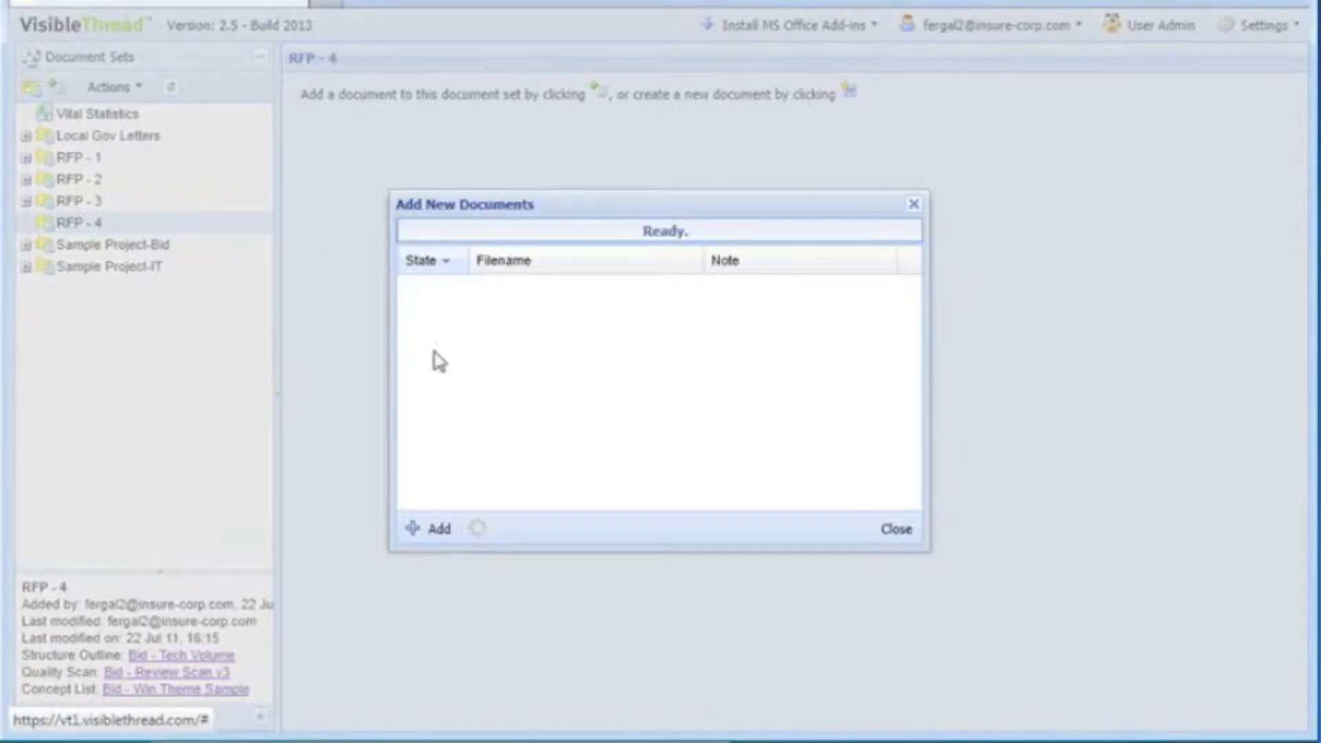
Upload the Iowa-Venturi Cat 1-ITQ-Response file from the documents library into RFP - 4
left_click(429, 529)
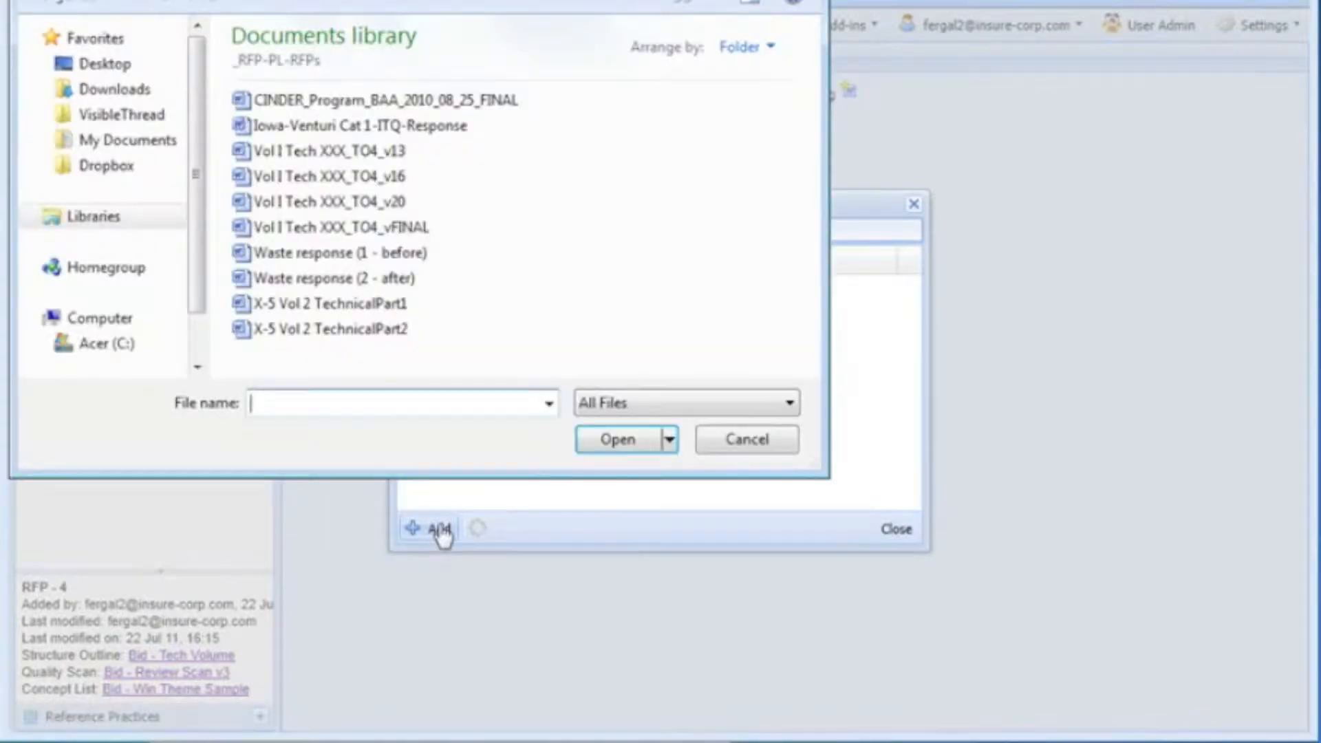
mouse_move(405, 127)
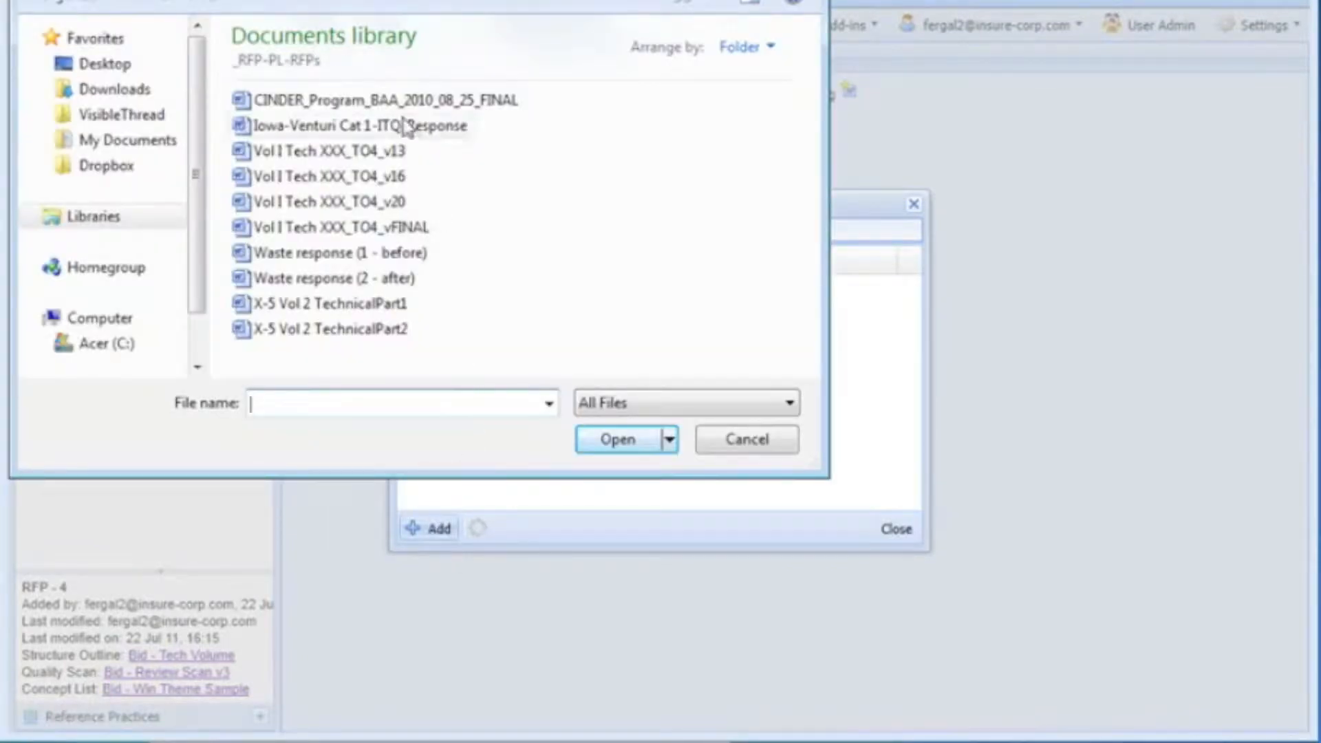
left_click(359, 125)
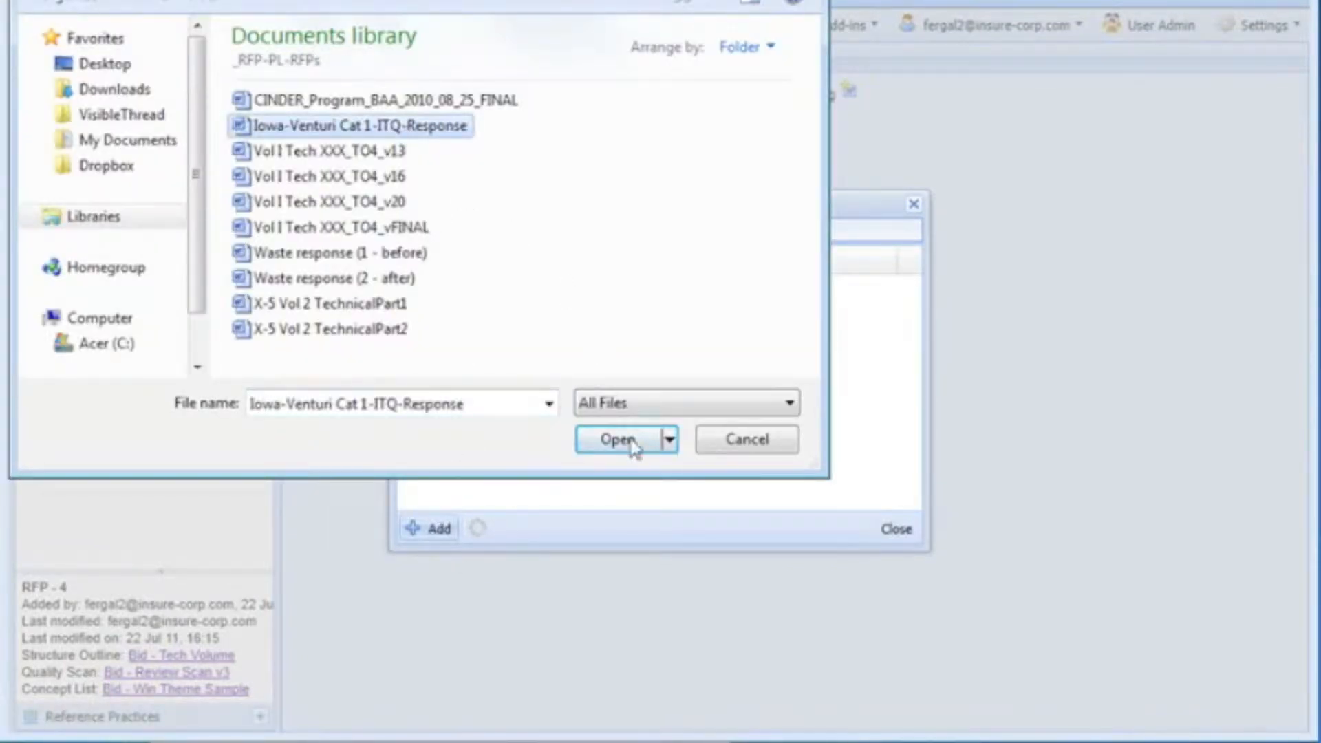
left_click(620, 438)
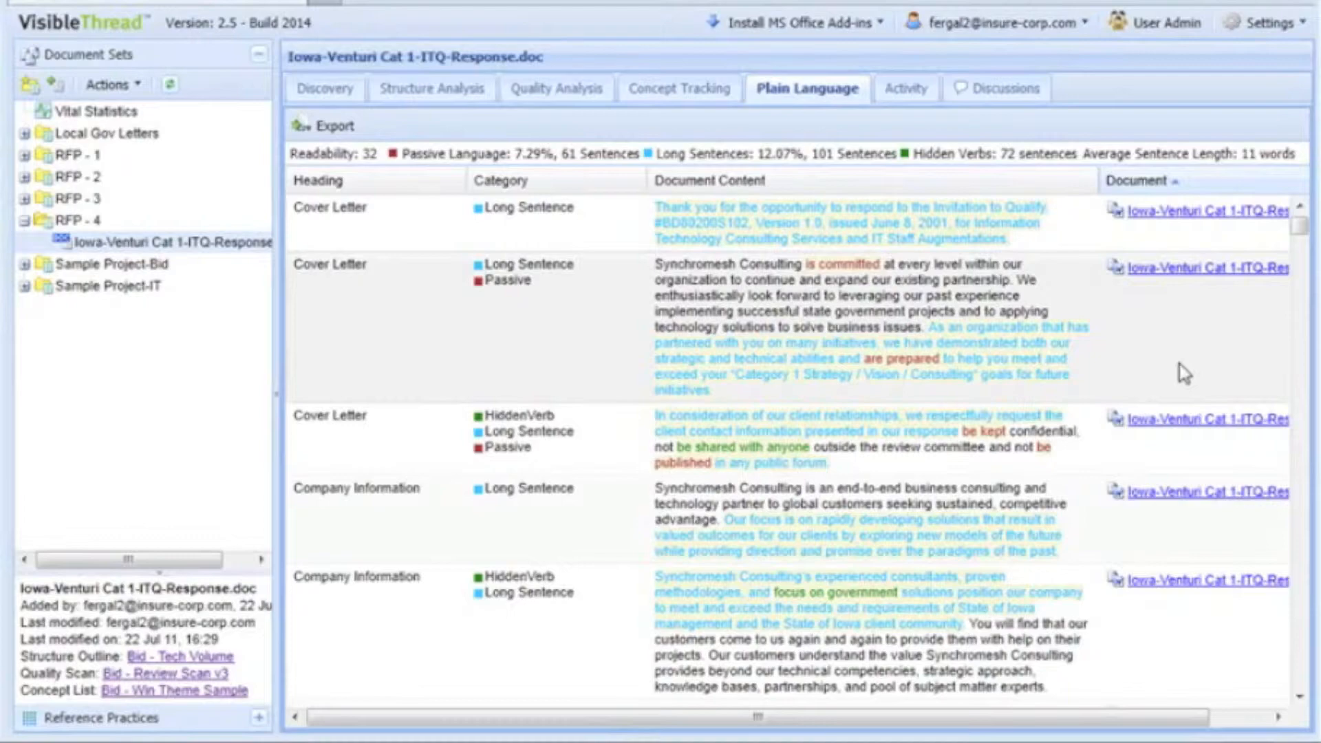
scroll("down", 3)
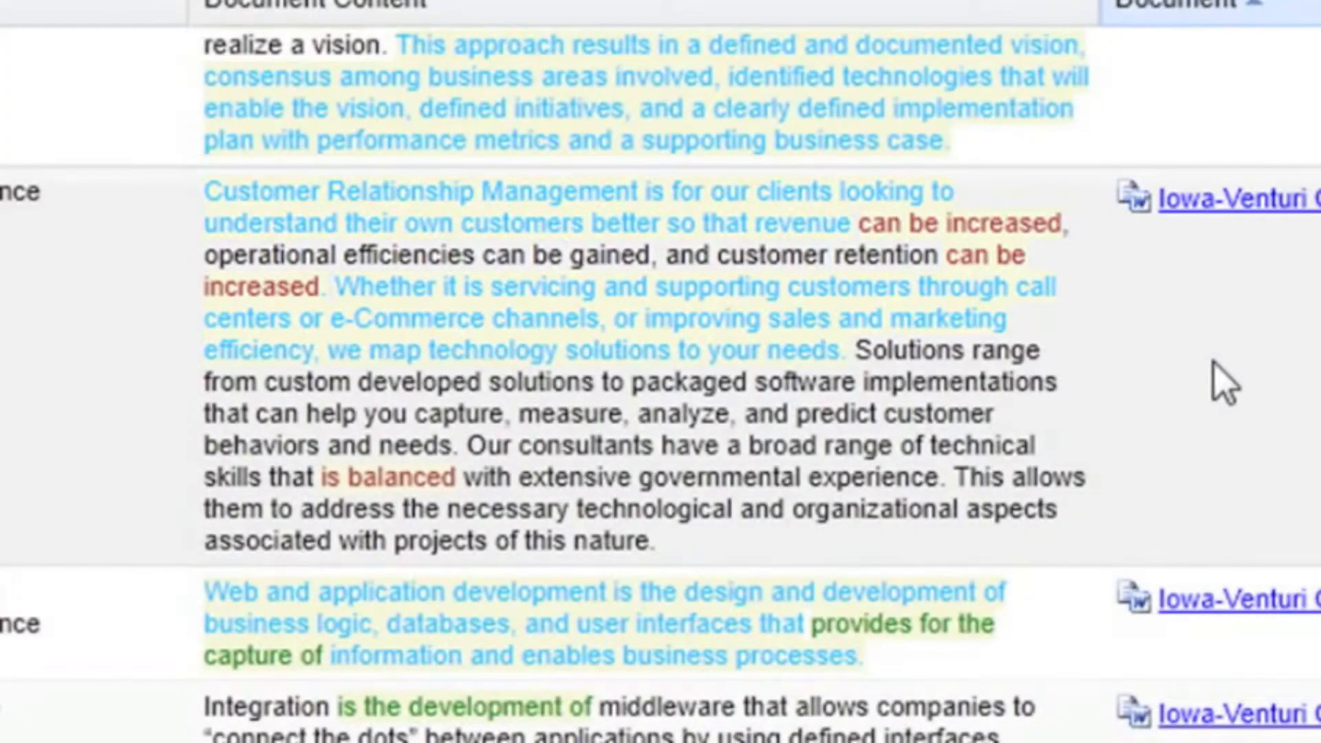
mouse_move(1078, 270)
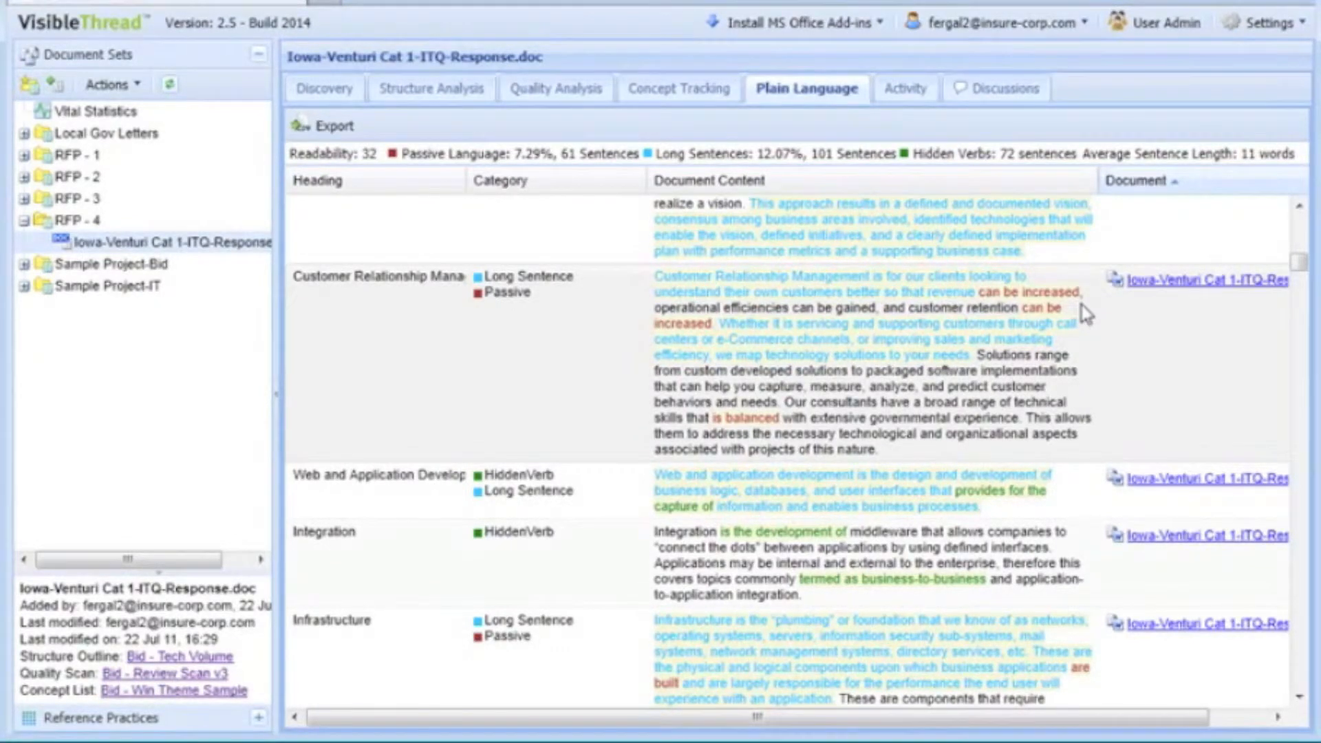
scroll("down", 3)
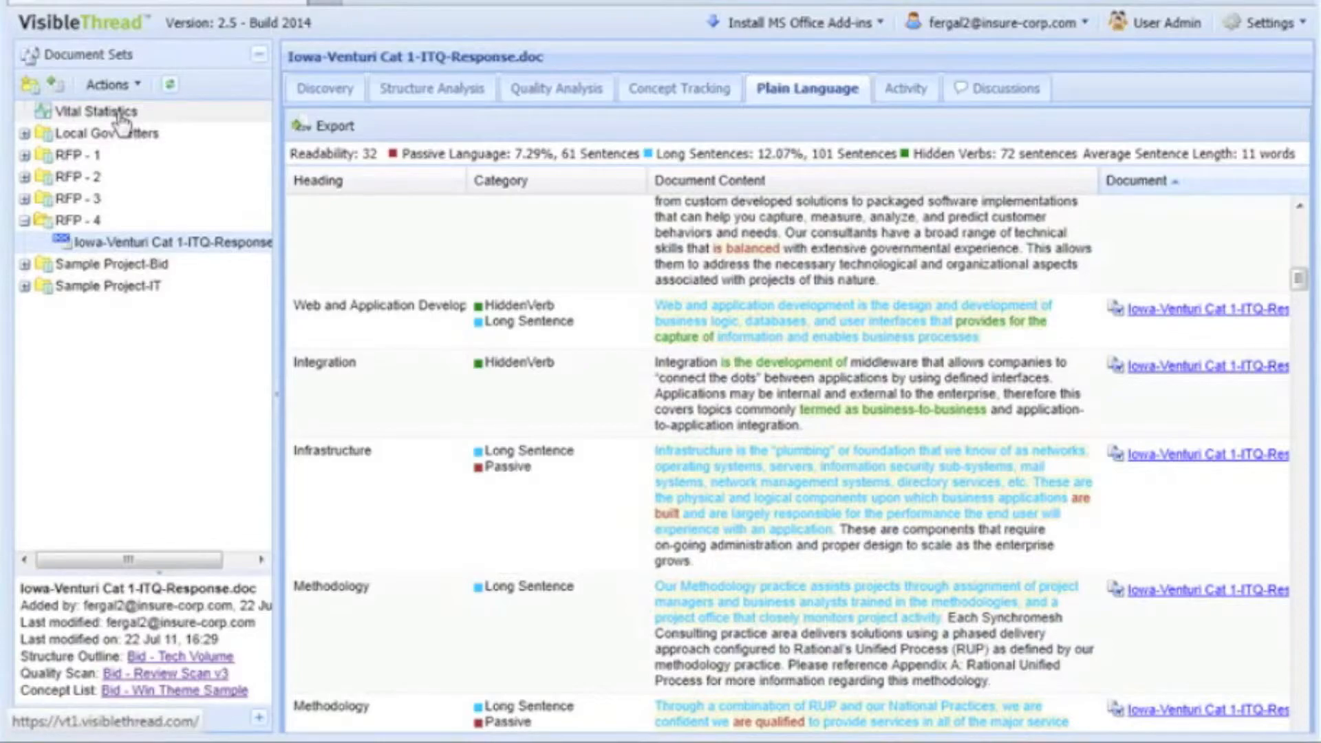
Expand every project in Vital Statistics and select Iowa-Venturi under RFP - 4 (readability 32, 9517 words)
left_click(96, 110)
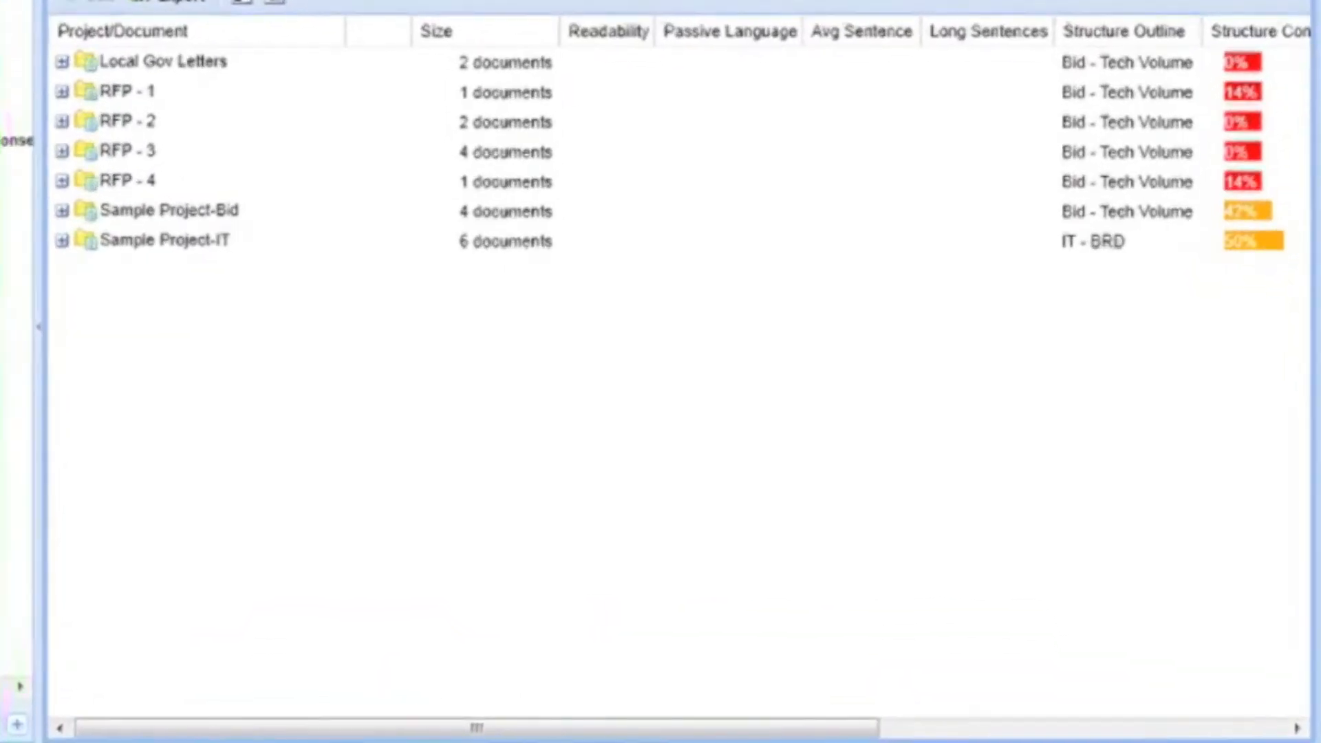
left_click(274, 8)
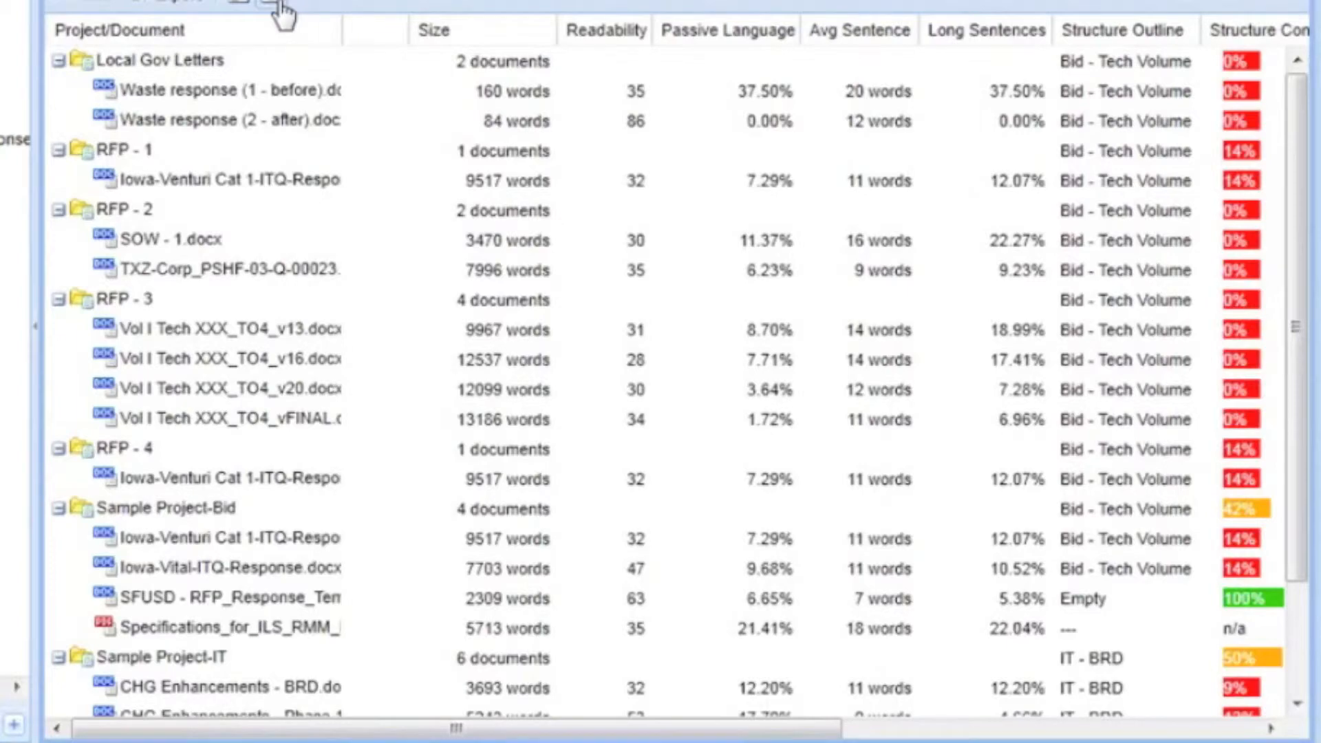
left_click(227, 478)
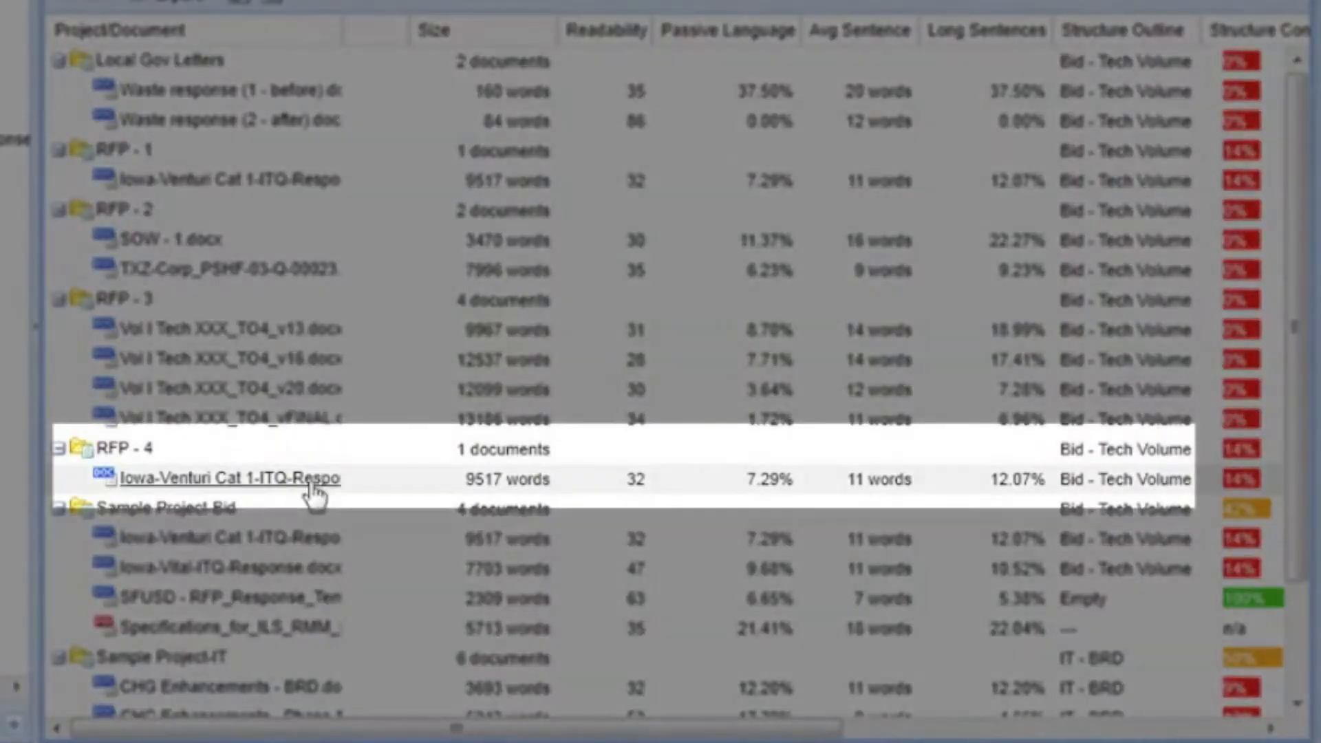
mouse_move(657, 498)
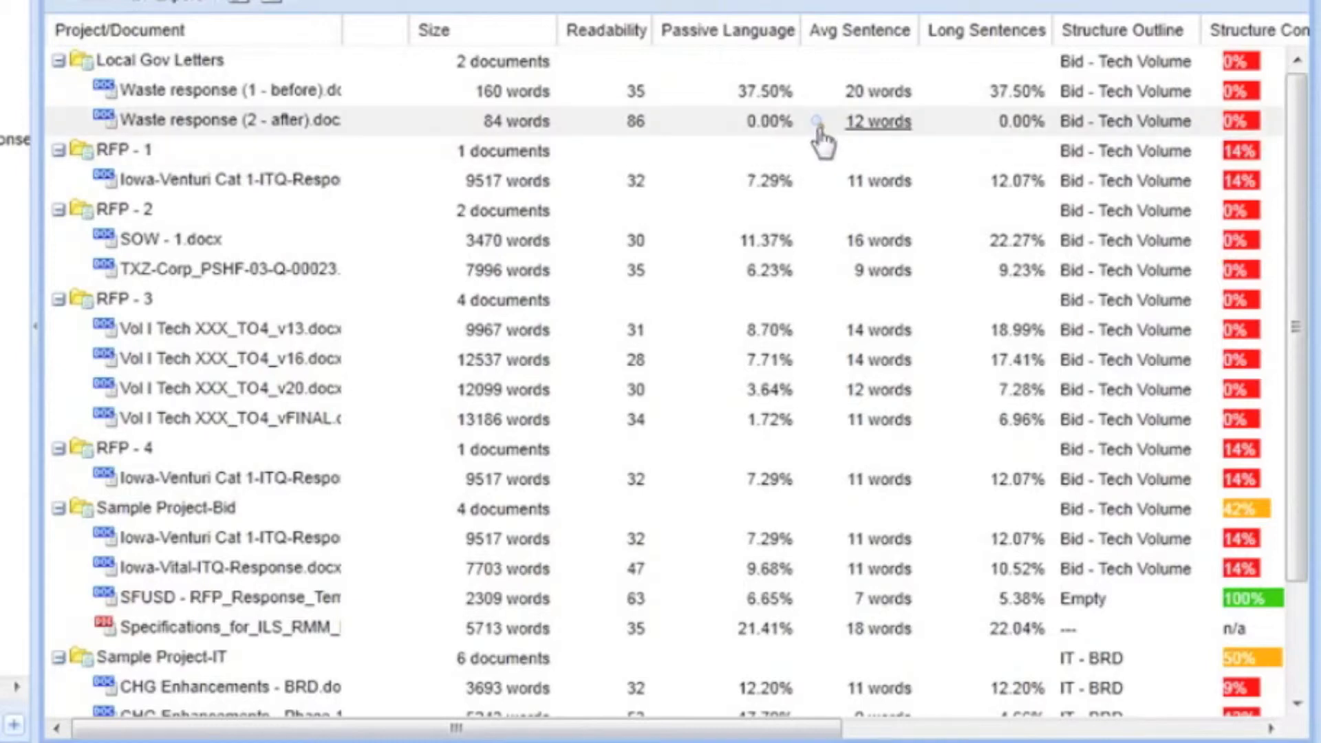
mouse_move(960, 135)
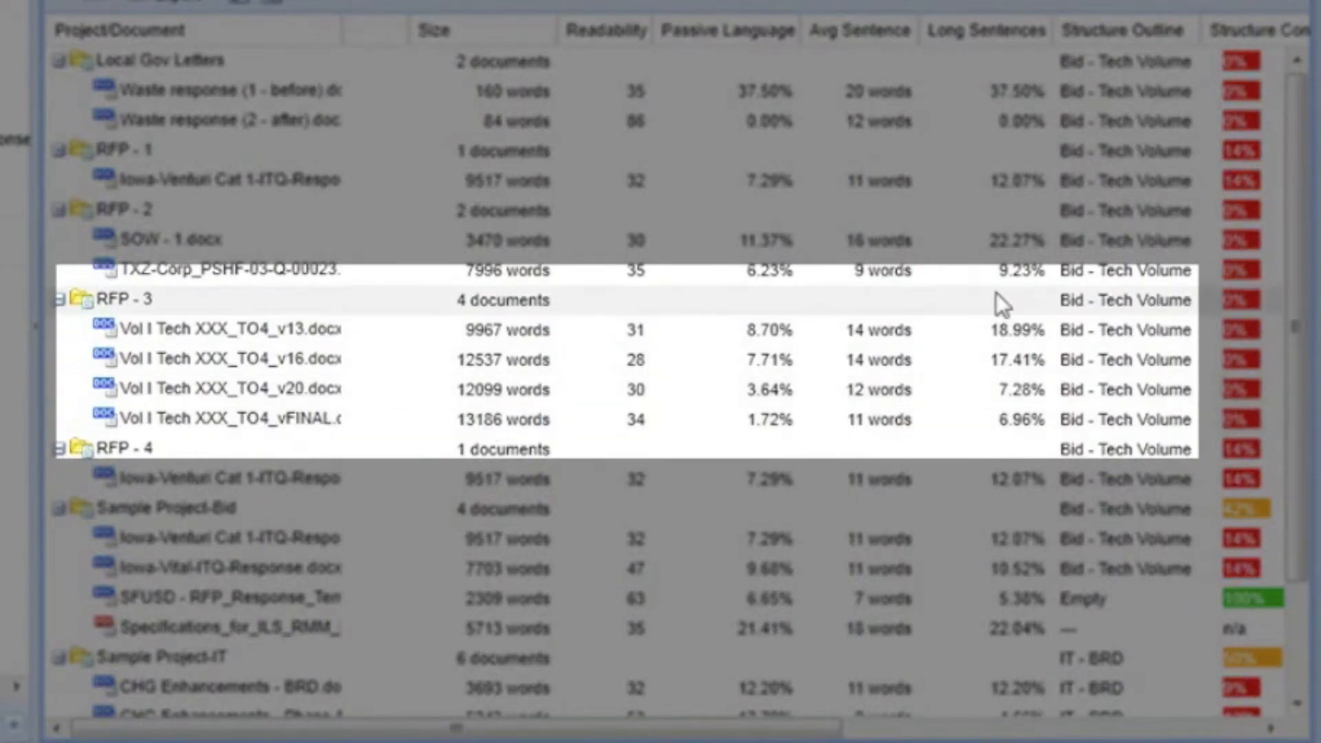
mouse_move(1024, 331)
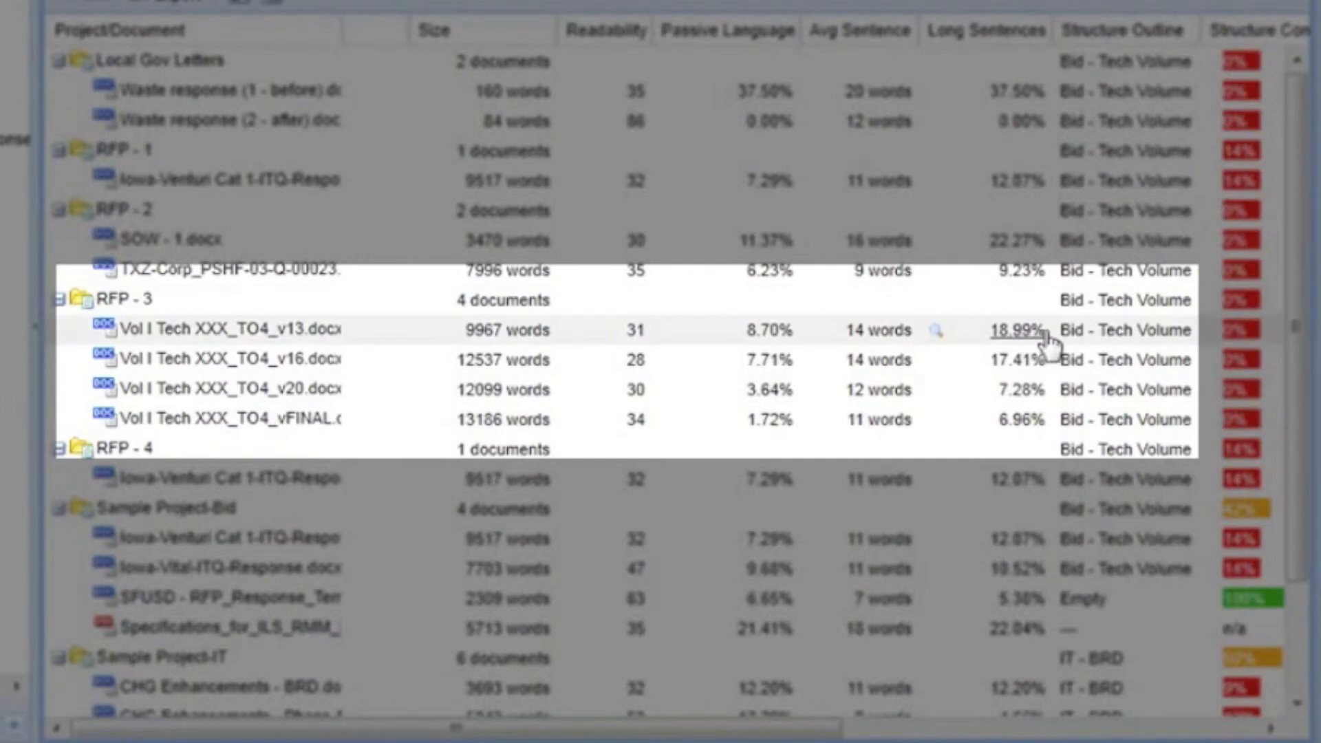
mouse_move(1019, 420)
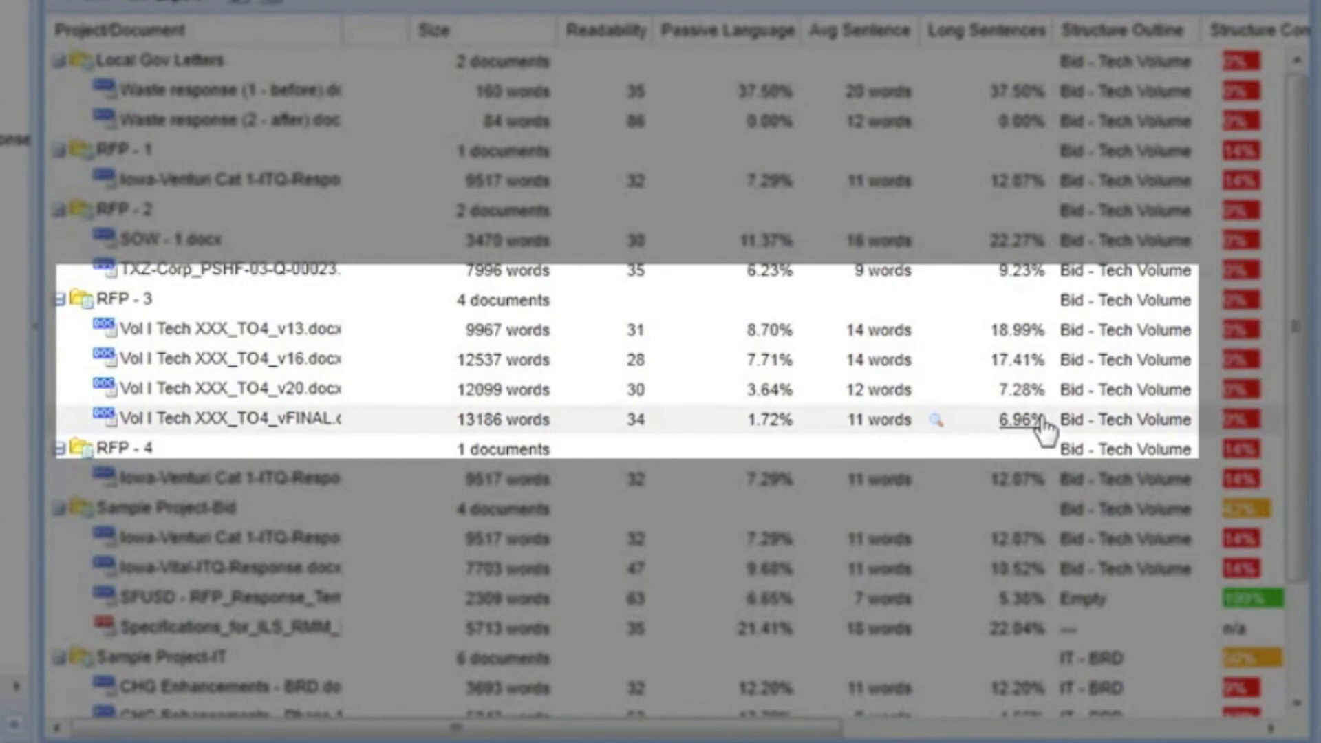
mouse_move(783, 337)
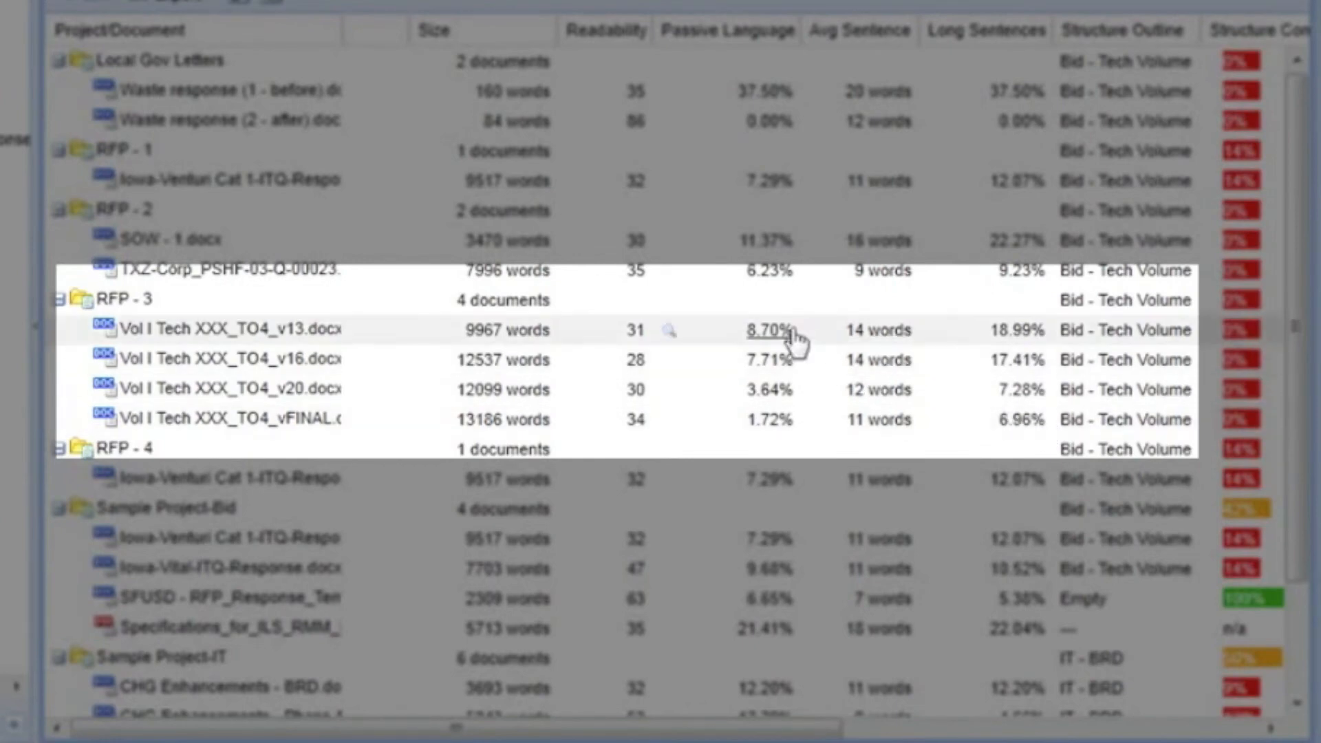